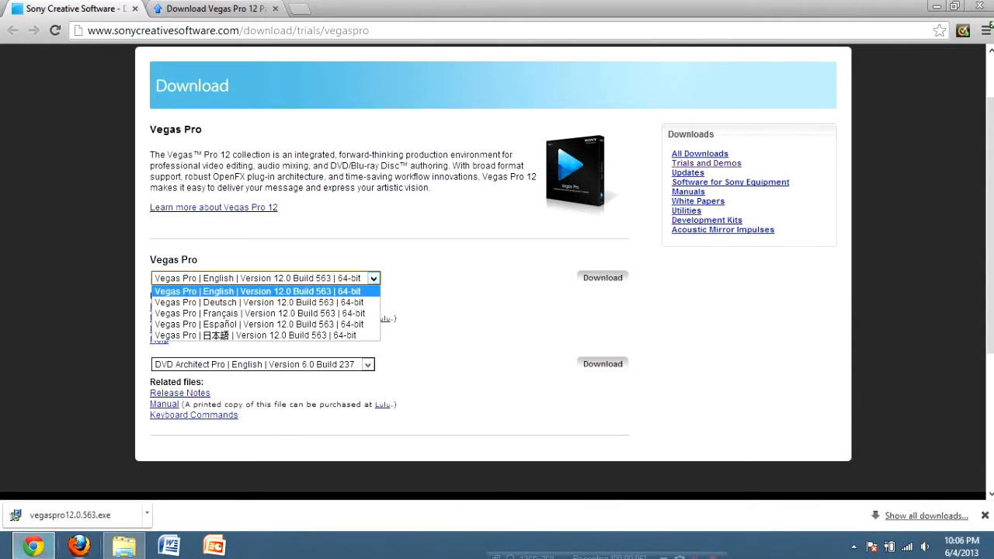
# - Download the English 64-bit Vegas Pro 12 trial and its 64-bit patch from sendspace
pyautogui.click(264, 290)
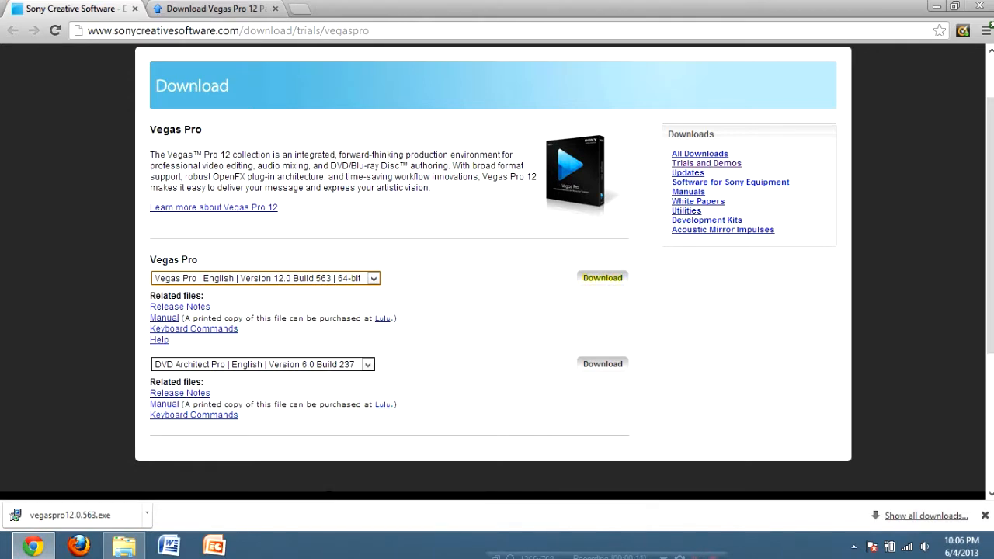
pyautogui.click(602, 276)
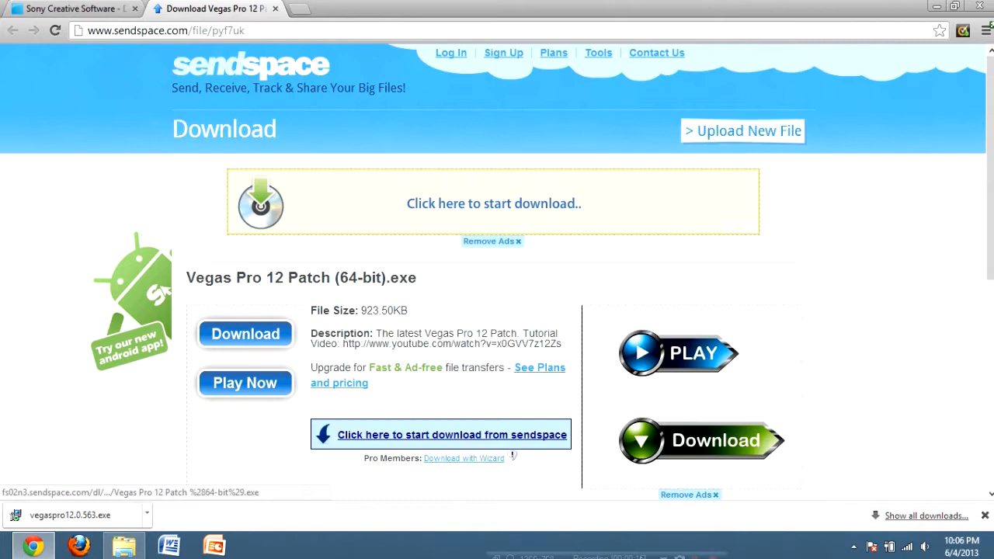
pyautogui.click(452, 434)
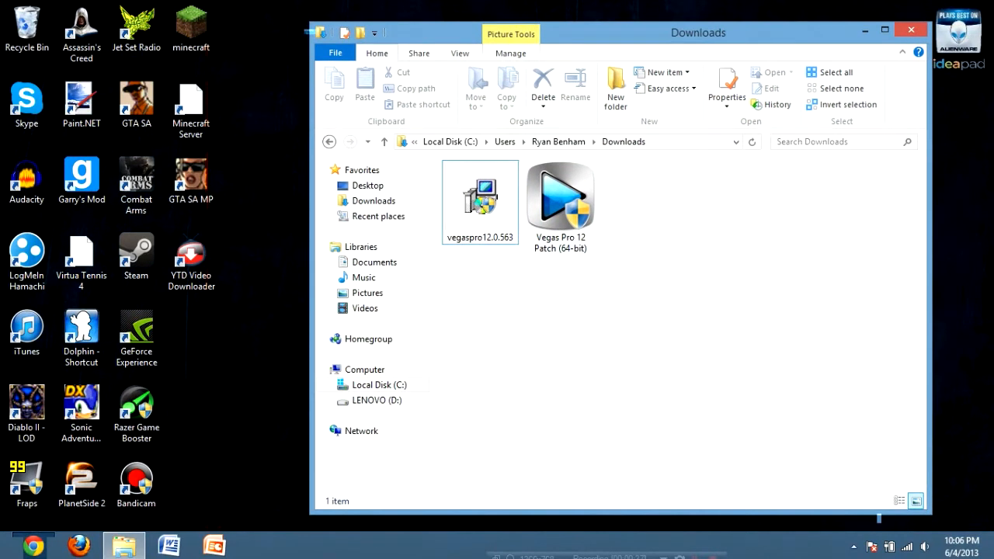
# - Launch the vegaspro12.0.563 installer from the Downloads folder
pyautogui.click(478, 199)
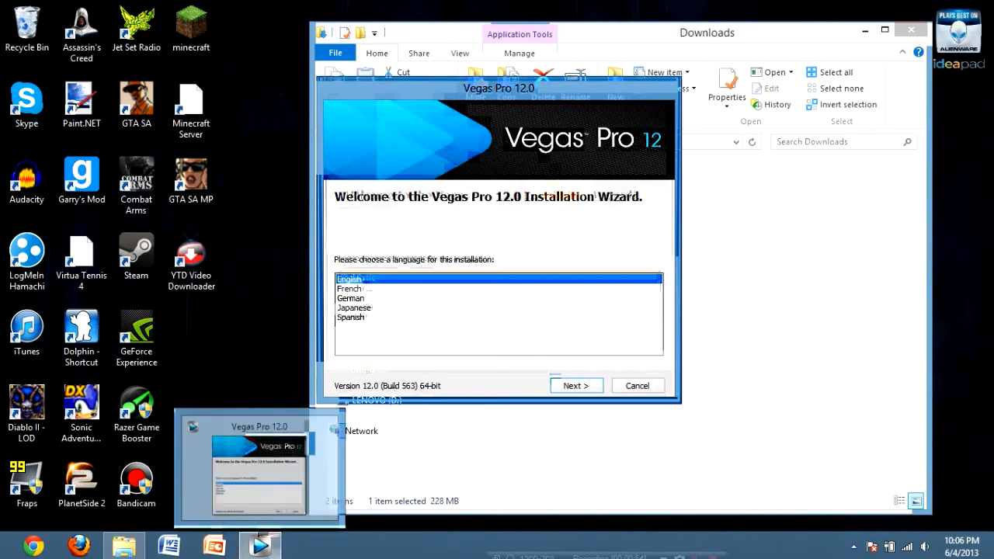
# - Install Vegas Pro 12.0 in English to the default folder, accepting the license, and finish the wizard
pyautogui.click(574, 385)
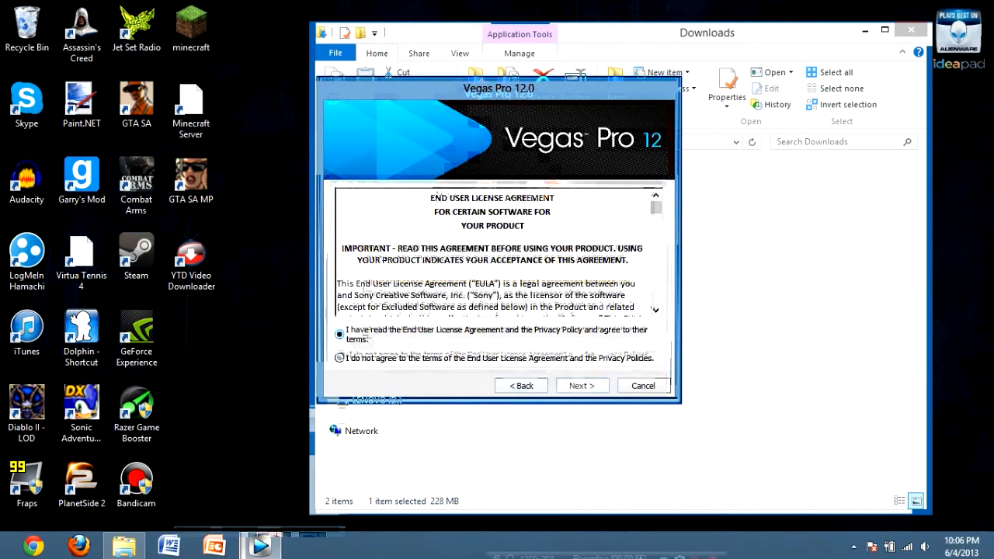
pyautogui.click(580, 385)
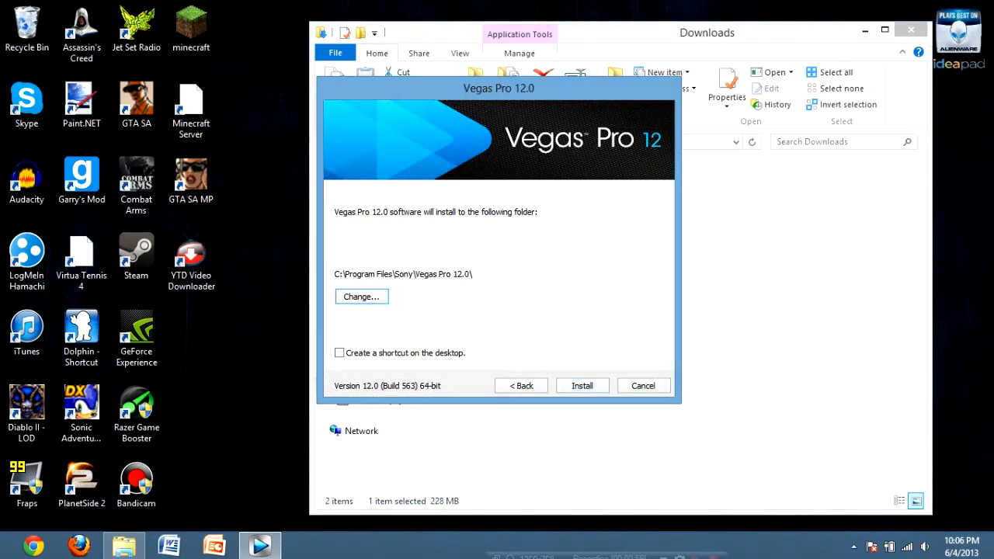
pyautogui.click(580, 385)
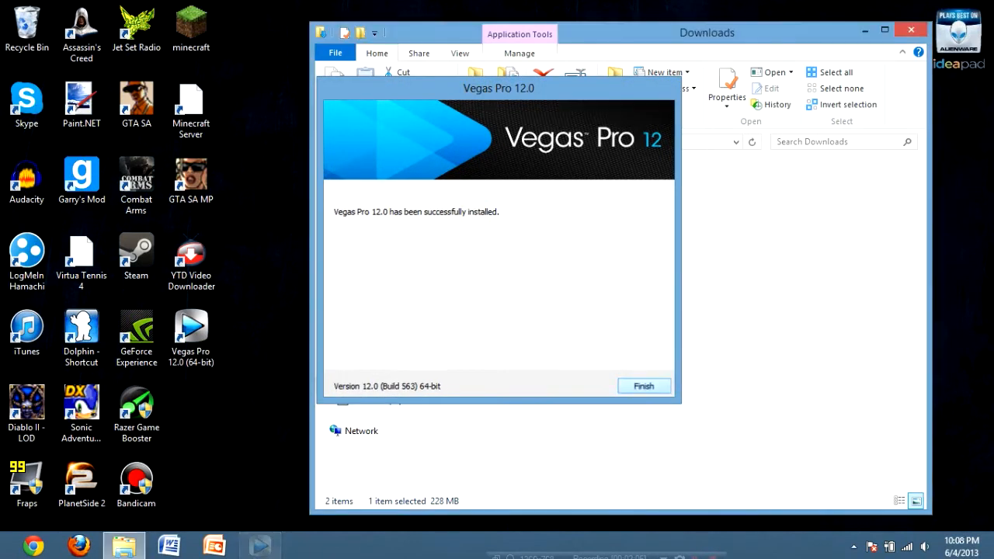
pyautogui.click(643, 385)
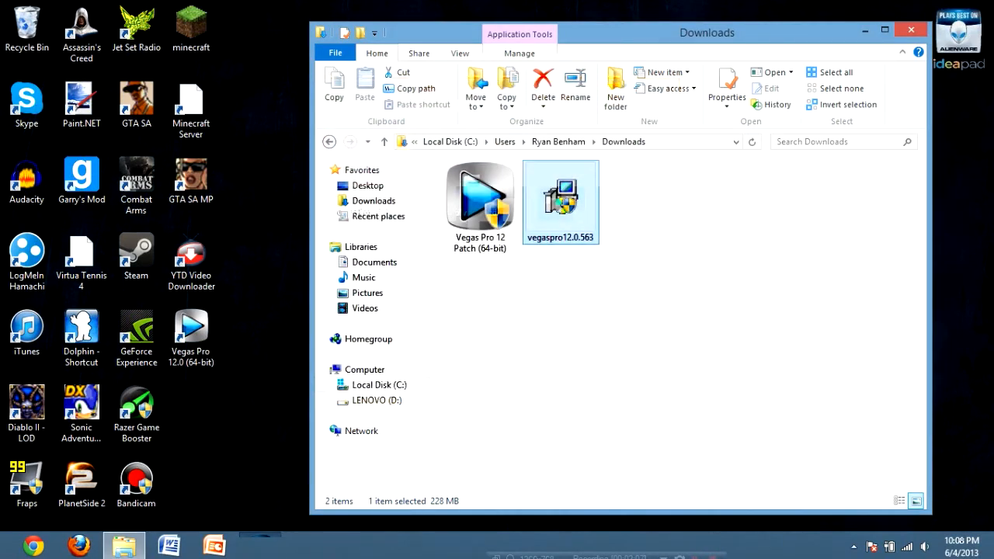
# - Run the Vegas Pro 12 Patch (64-bit) from Downloads and apply the patch
pyautogui.click(478, 195)
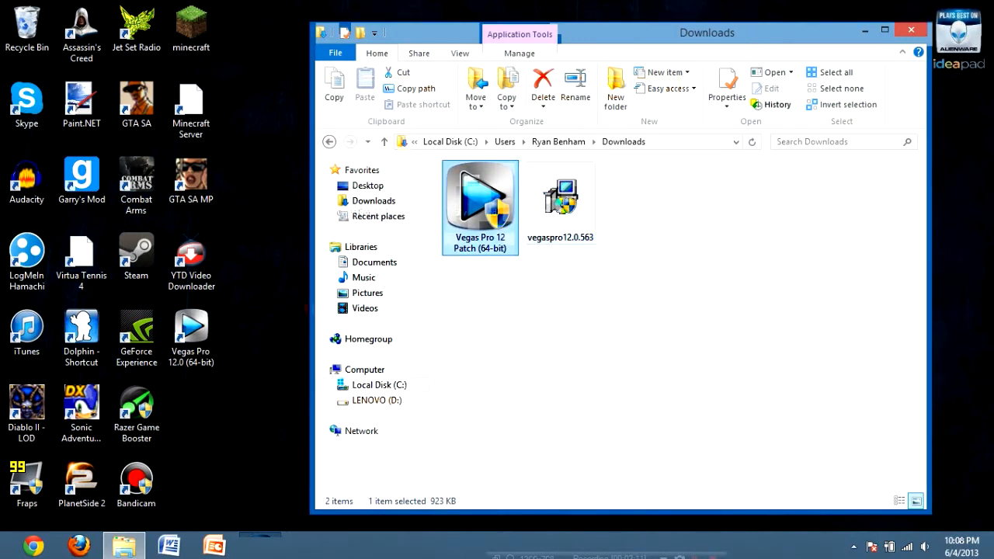
pyautogui.doubleClick(478, 193)
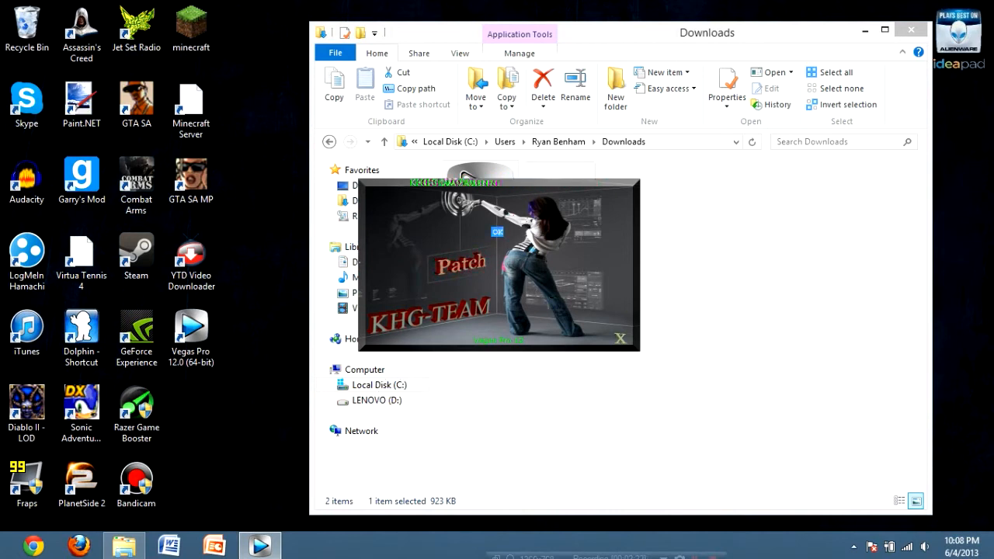
pyautogui.click(620, 339)
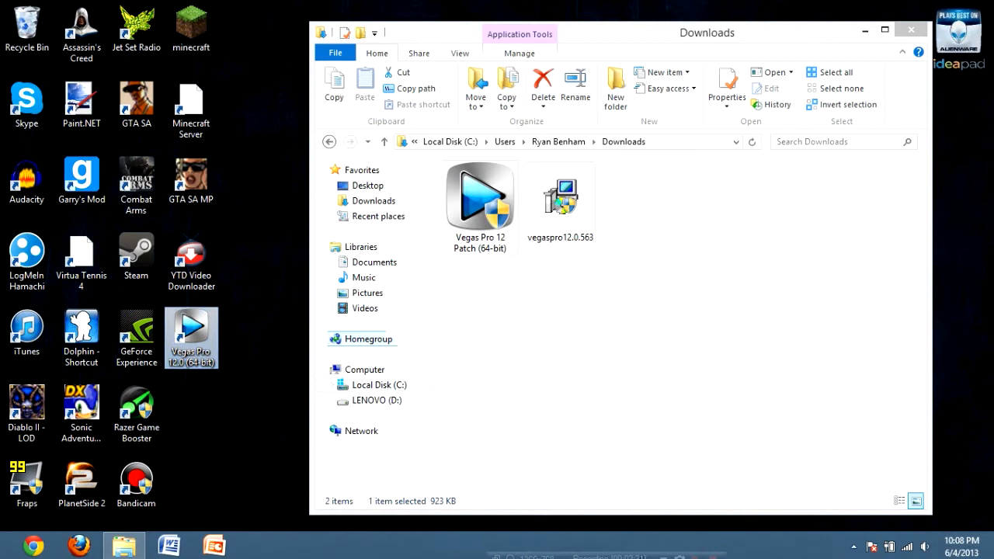
# - Launch Vegas Pro 12.0 (64-bit) from the desktop shortcut, declining the autosaved project restore
pyautogui.doubleClick(191, 337)
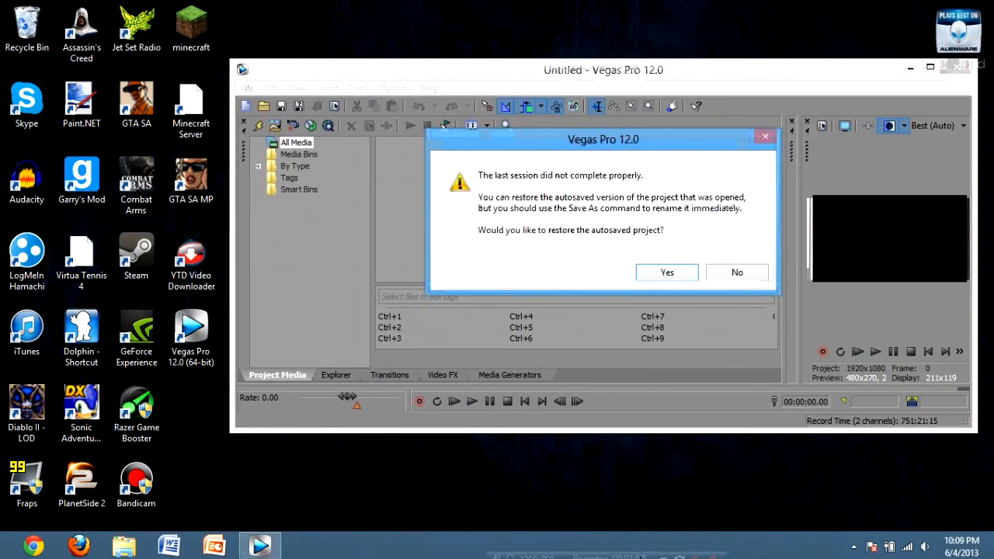
pyautogui.click(736, 271)
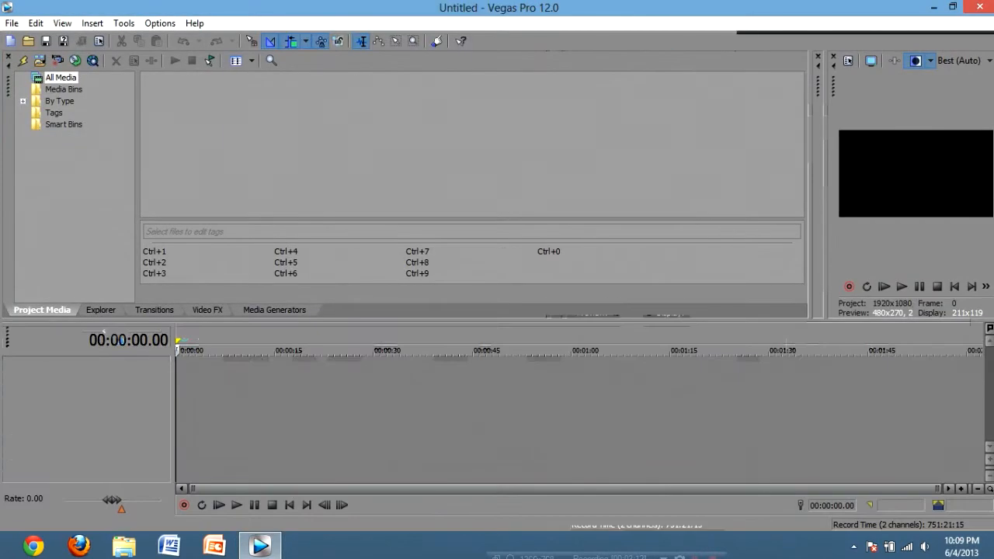